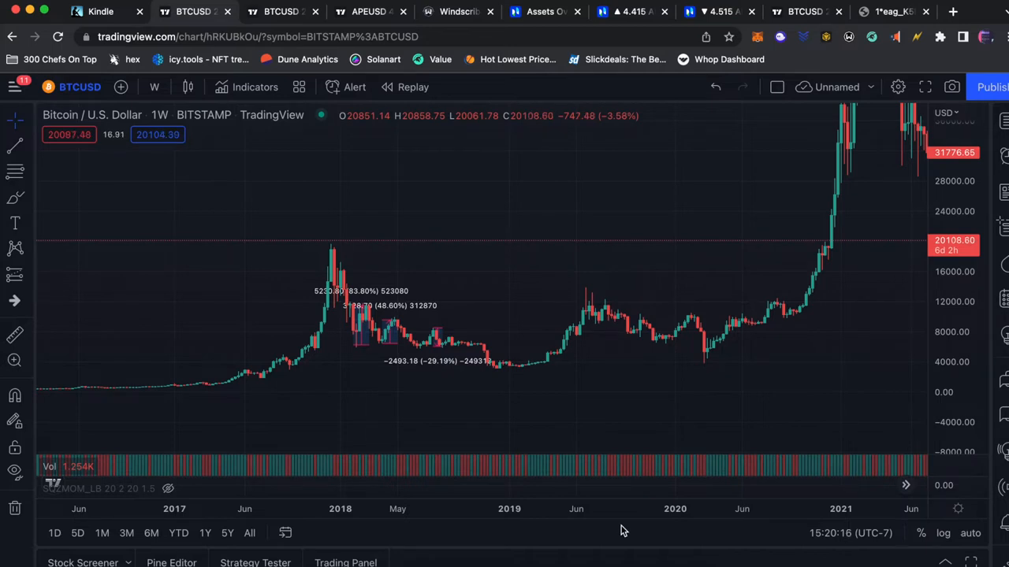
Bring the TradingView BTCUSD weekly chart forward to show the 2017 peak and 2018 decline
left_click(193, 11)
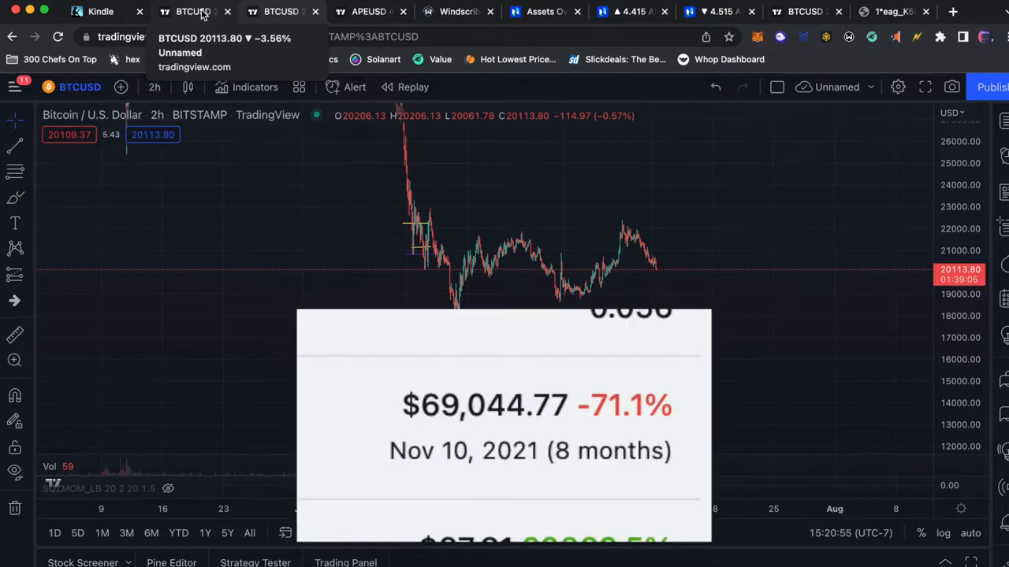
mouse_move(747, 302)
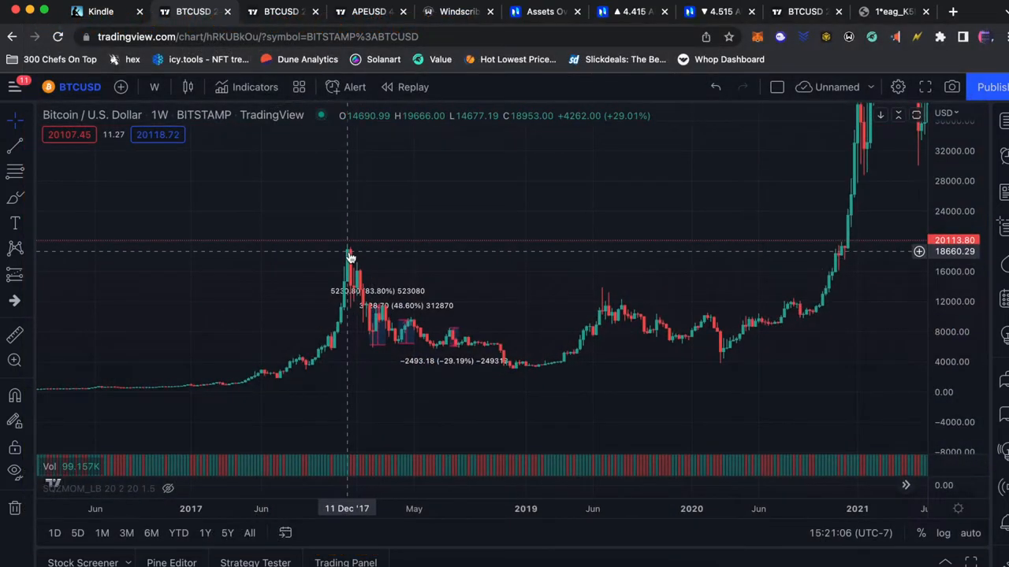
mouse_move(495, 375)
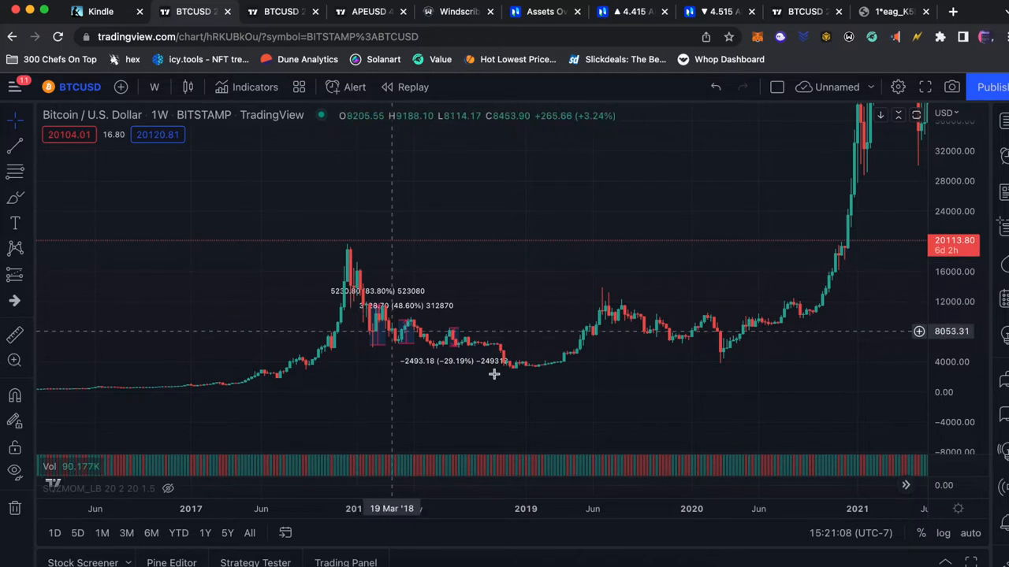
mouse_move(530, 375)
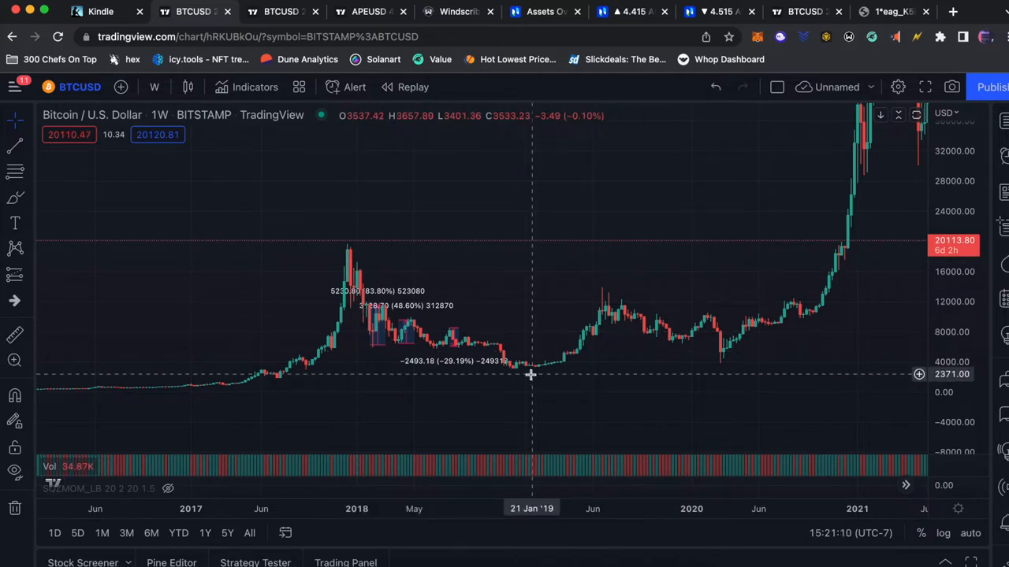
mouse_move(568, 331)
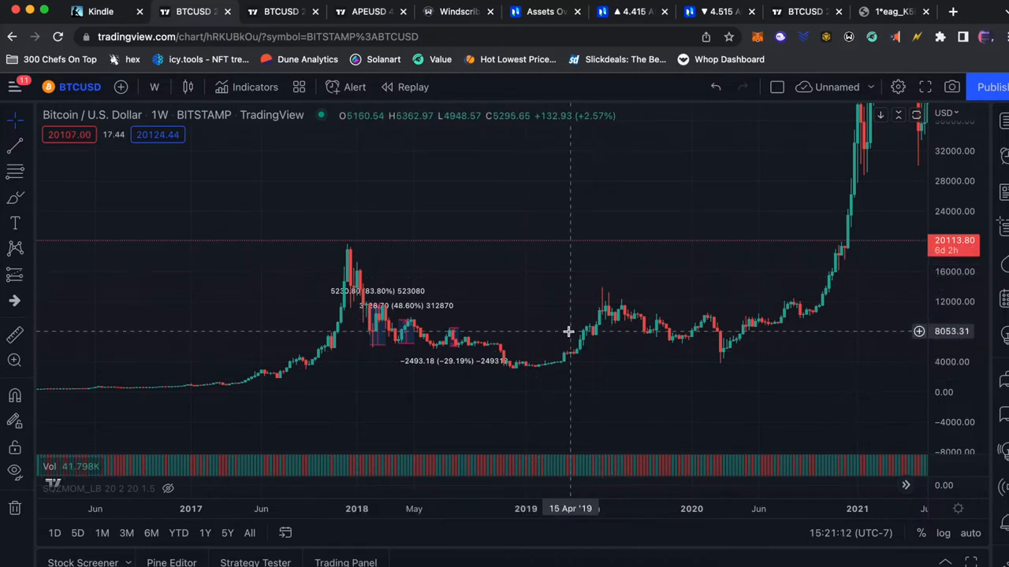
mouse_move(512, 295)
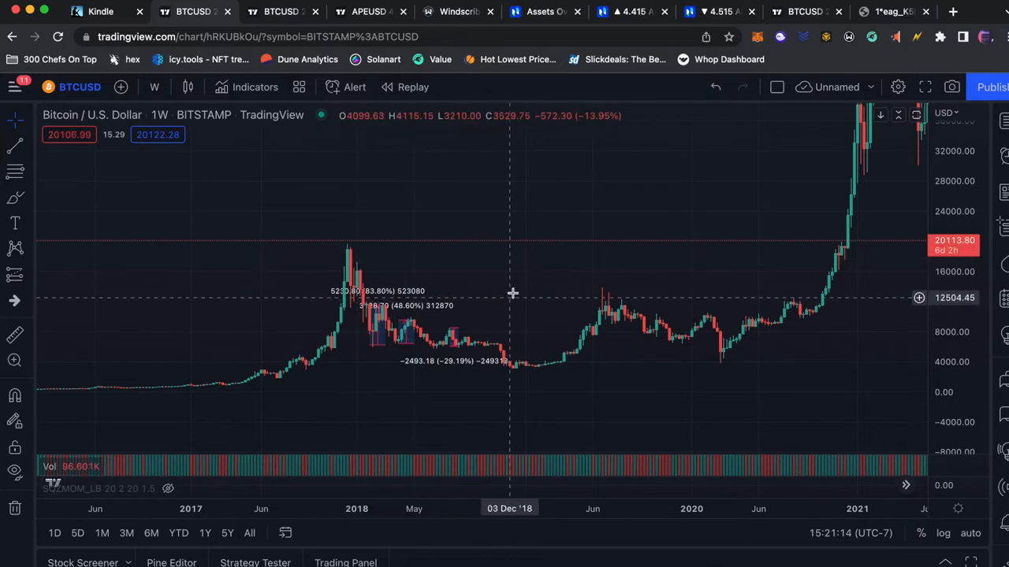
mouse_move(344, 260)
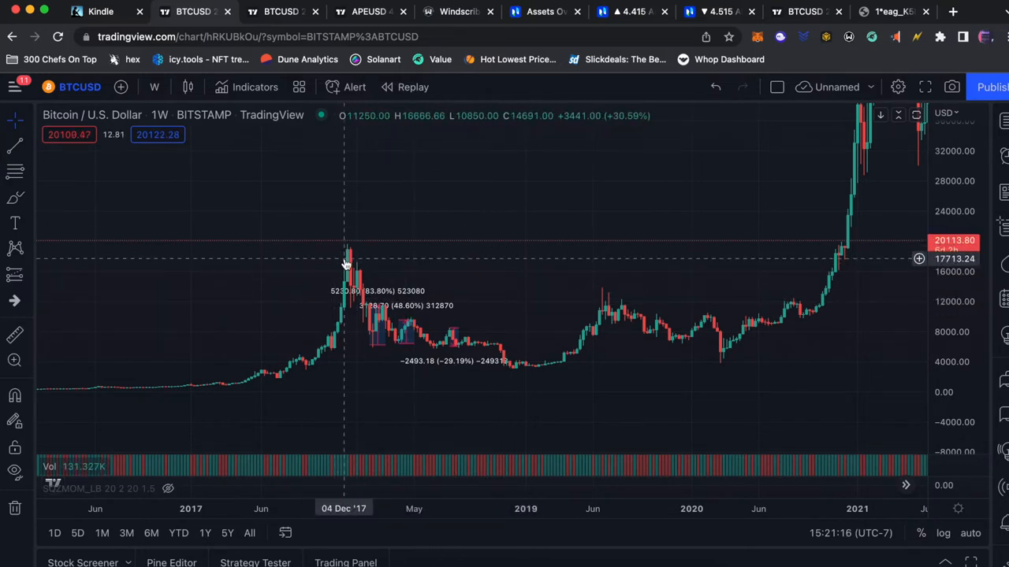
mouse_move(353, 255)
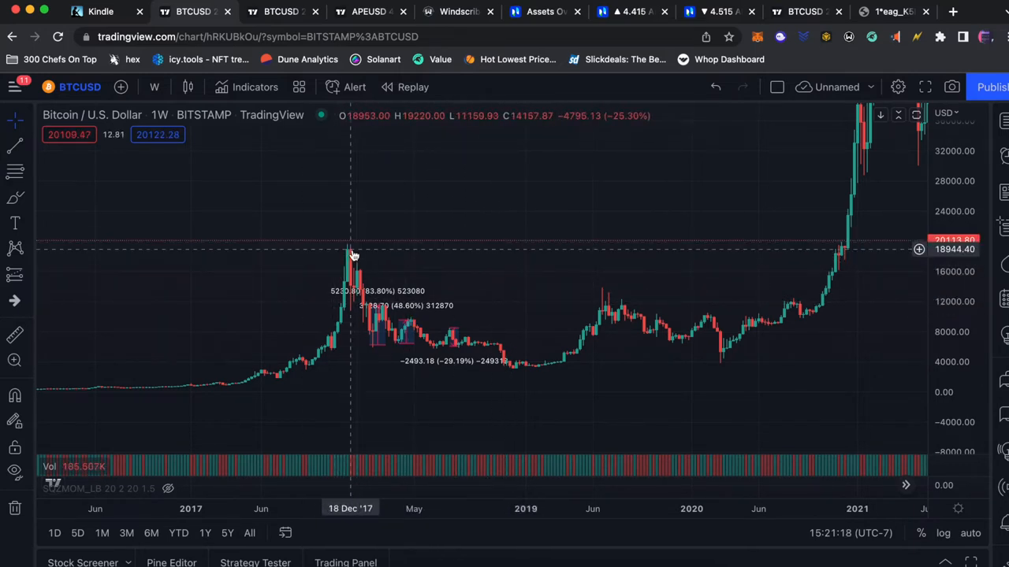
mouse_move(444, 265)
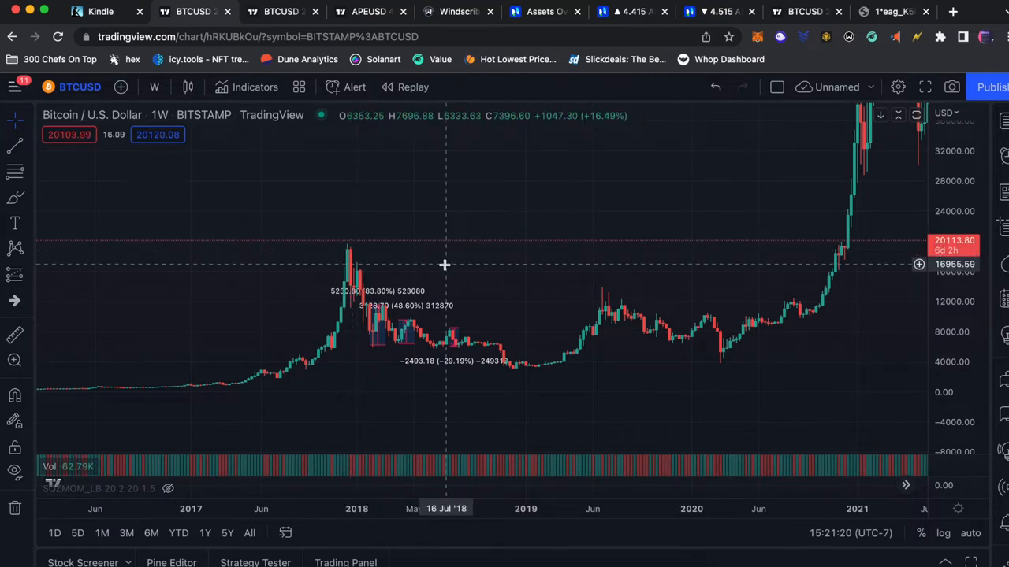
mouse_move(353, 275)
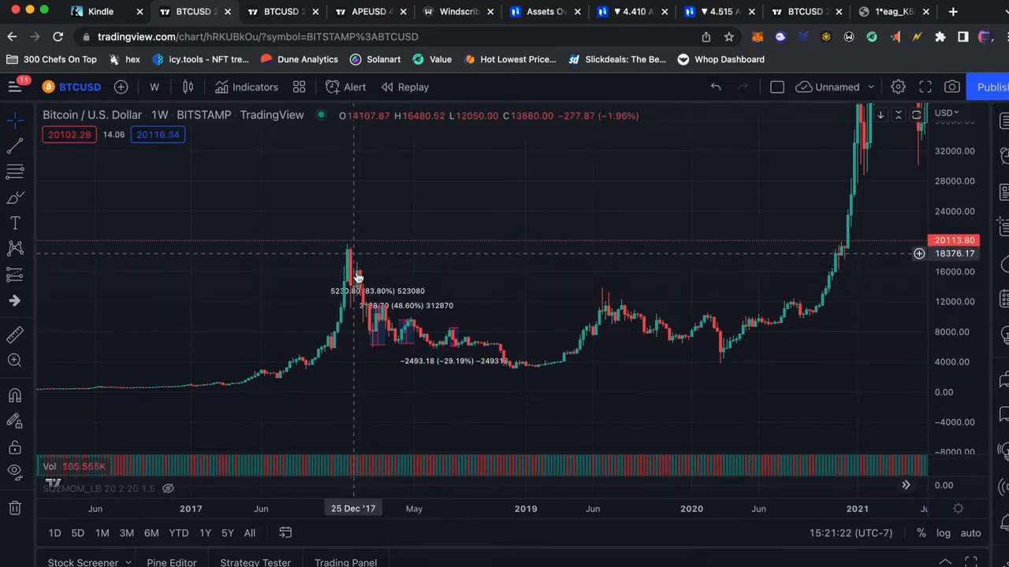
mouse_move(343, 262)
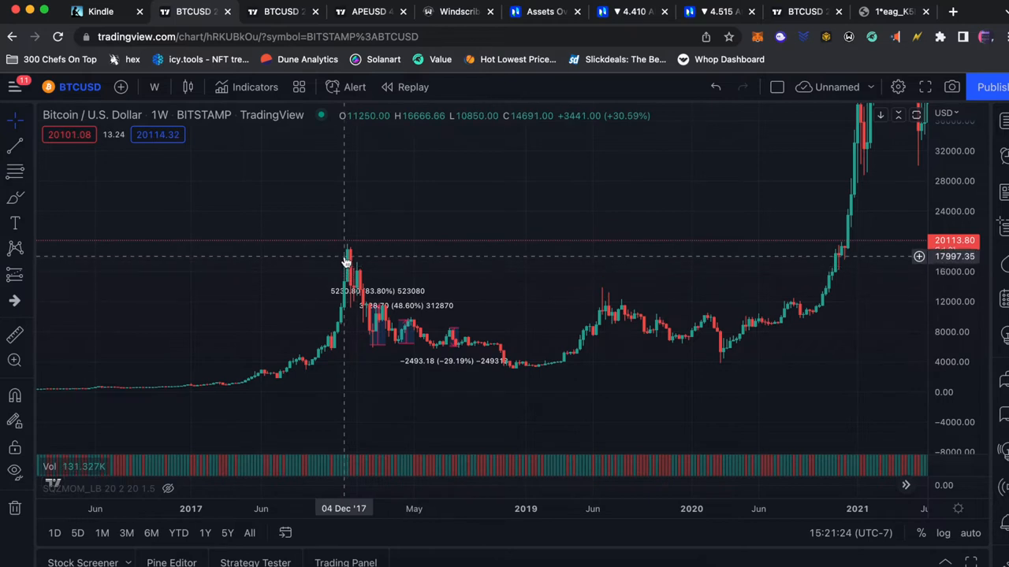
mouse_move(520, 343)
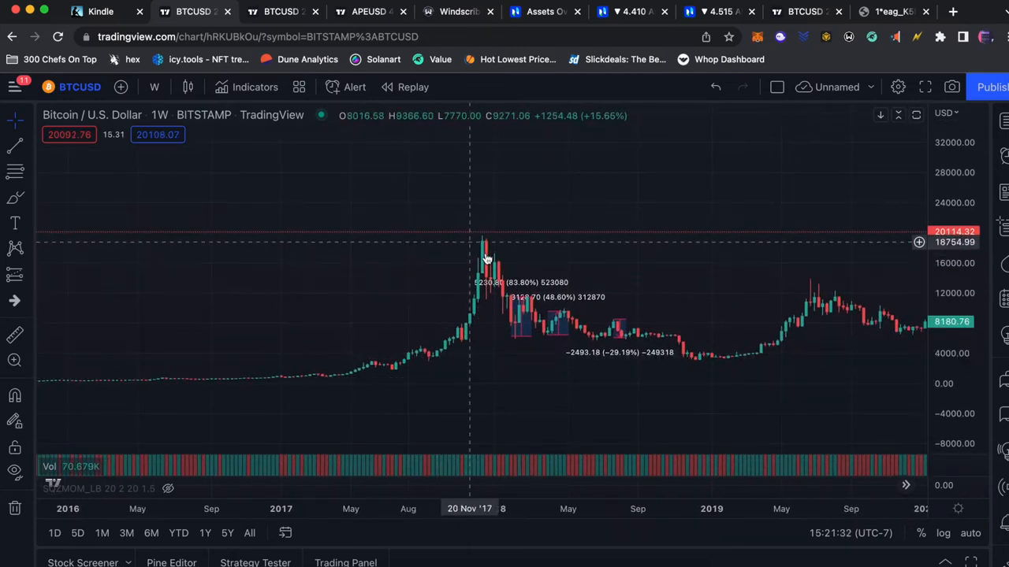
mouse_move(432, 361)
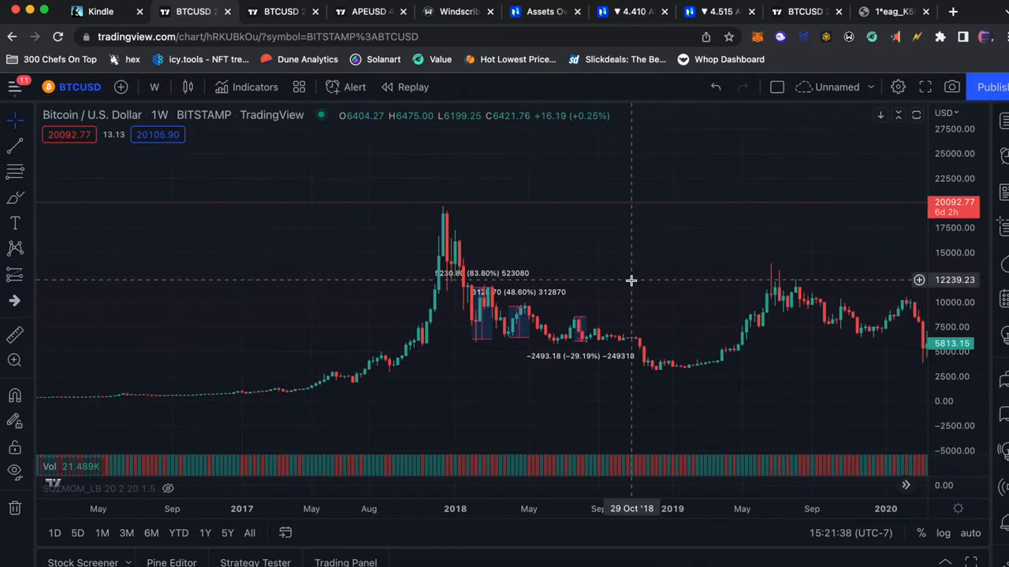
mouse_move(615, 308)
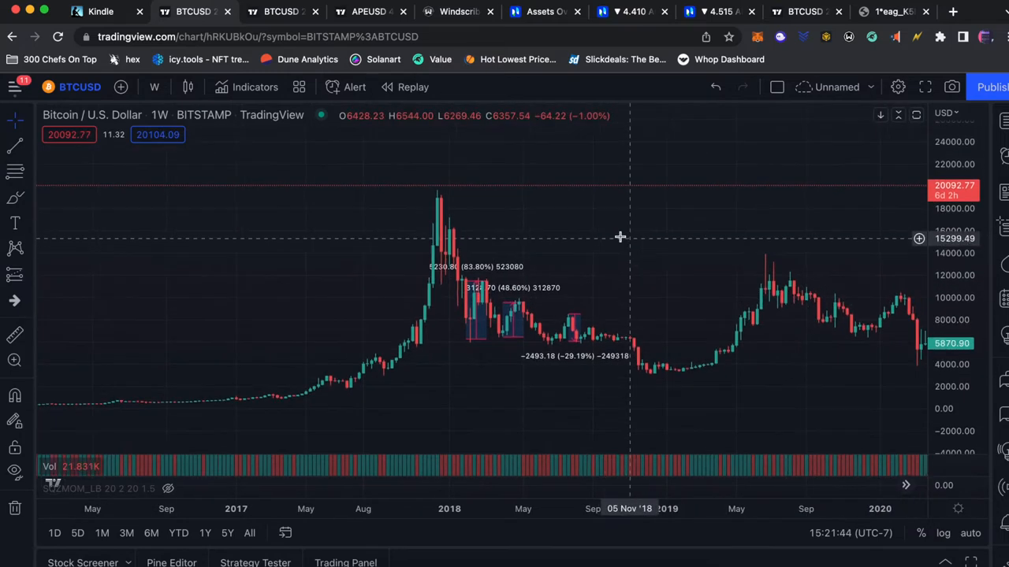
mouse_move(539, 266)
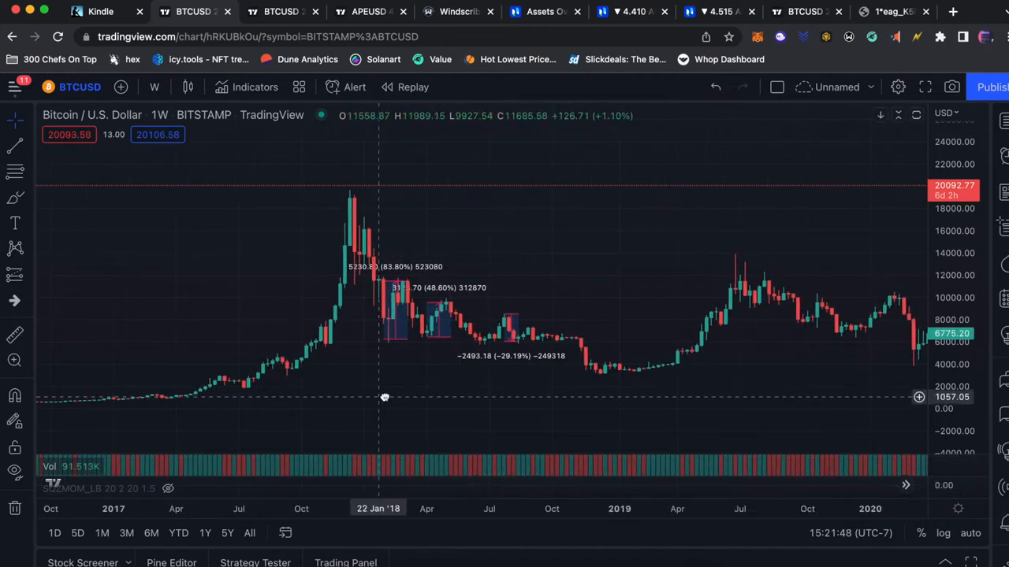
Show the Windscribe VPN website, then return to the Phemex exchange
left_click(457, 11)
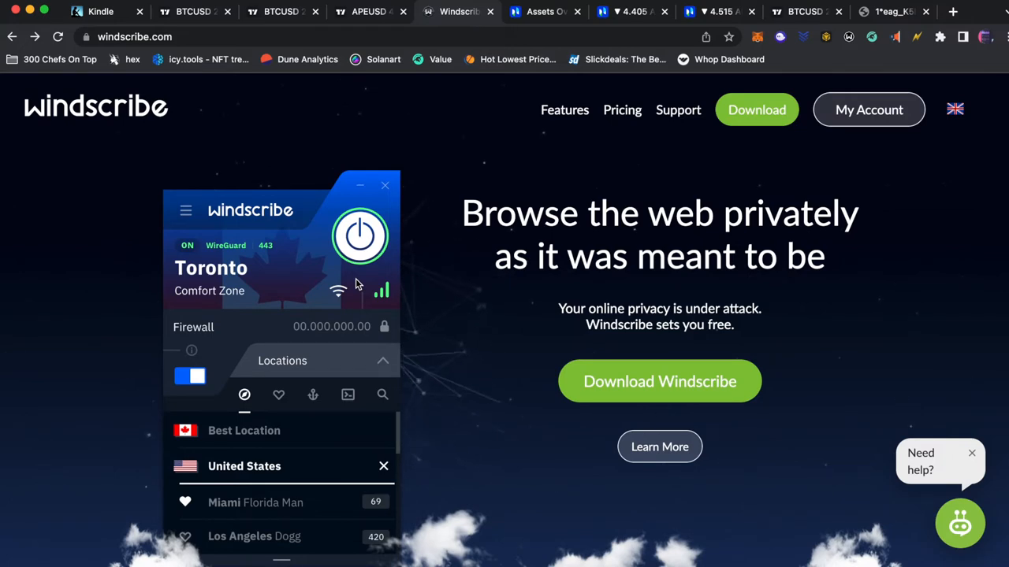
left_click(580, 11)
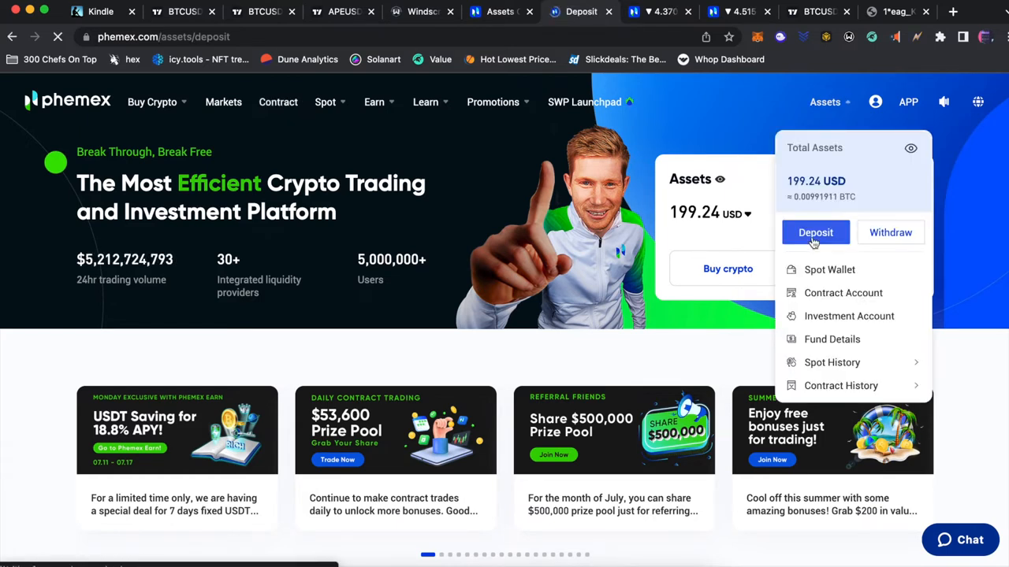
Show the ETH deposit address in Phemex Assets
left_click(817, 234)
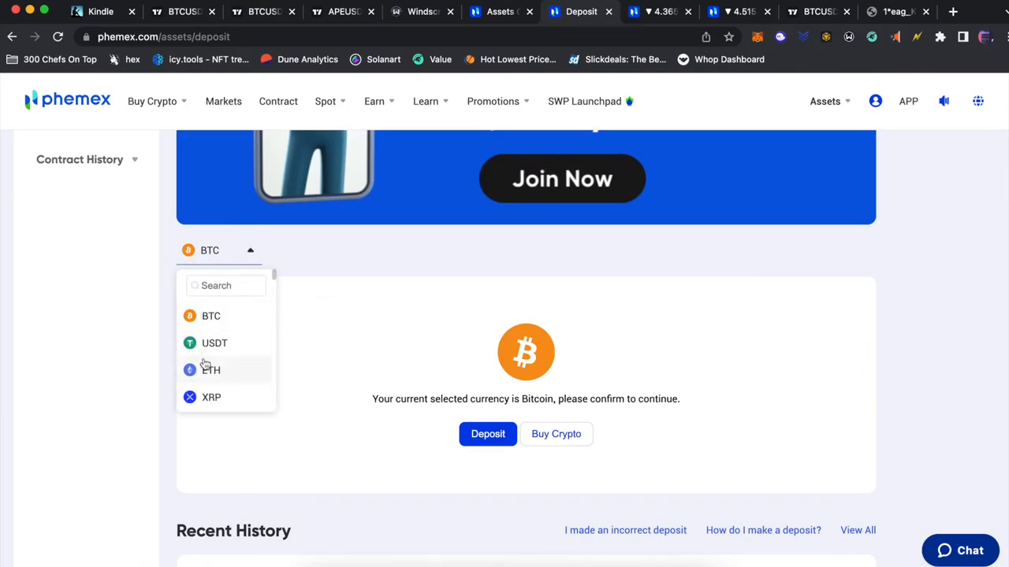
left_click(211, 368)
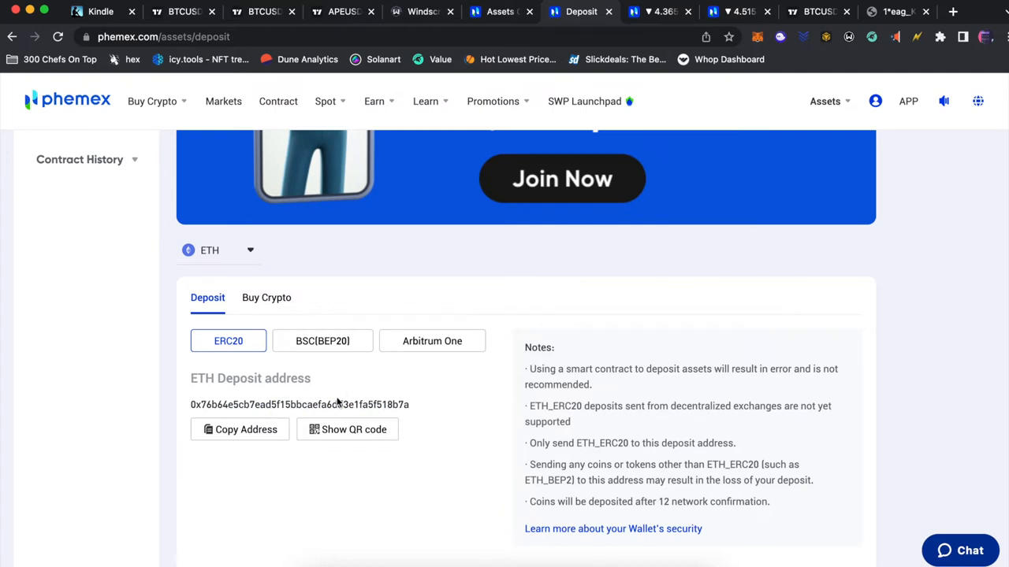
mouse_move(240, 429)
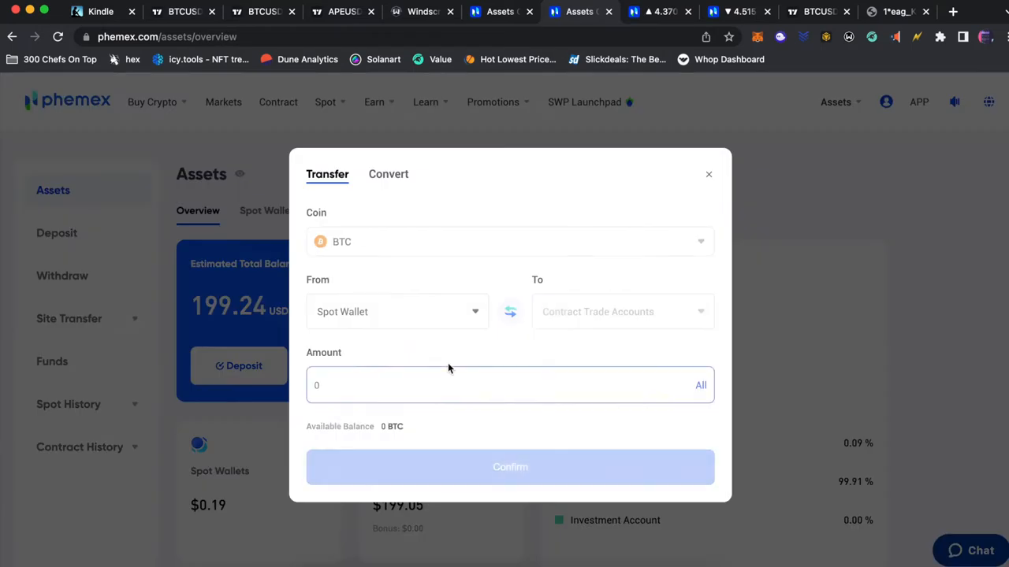
Set up a conversion from ETH into USD in the Phemex converter
left_click(388, 173)
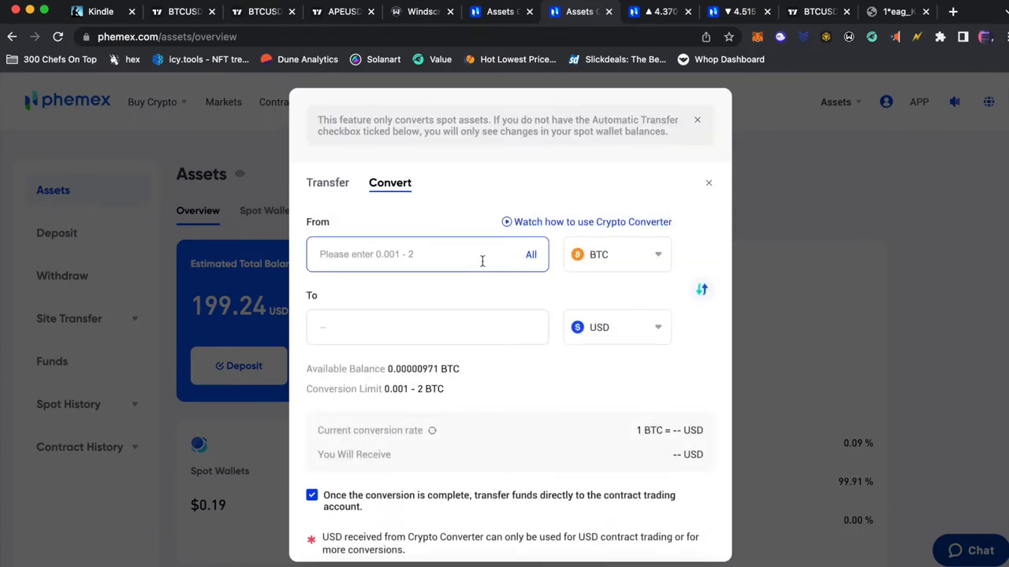
left_click(618, 254)
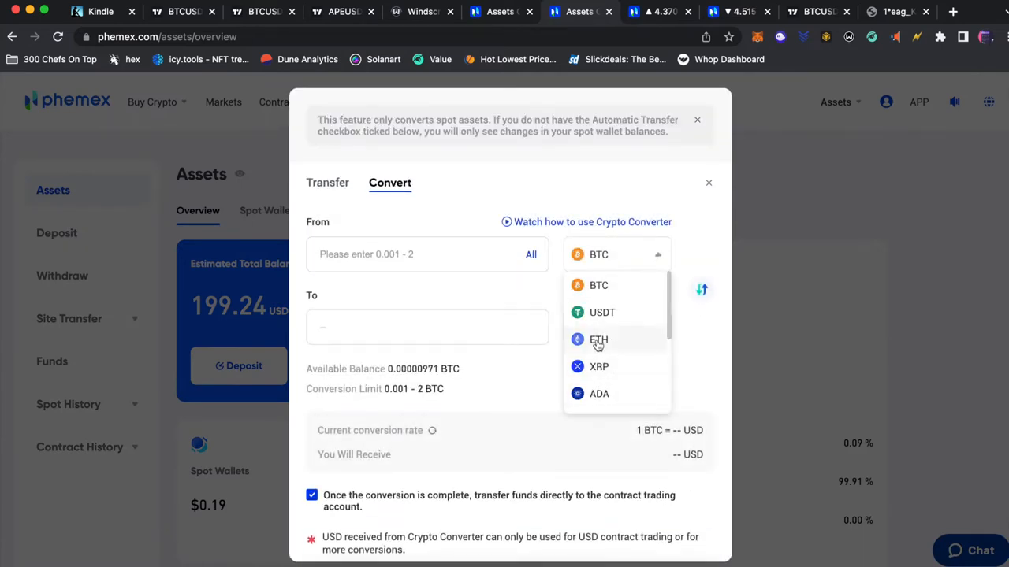
left_click(598, 340)
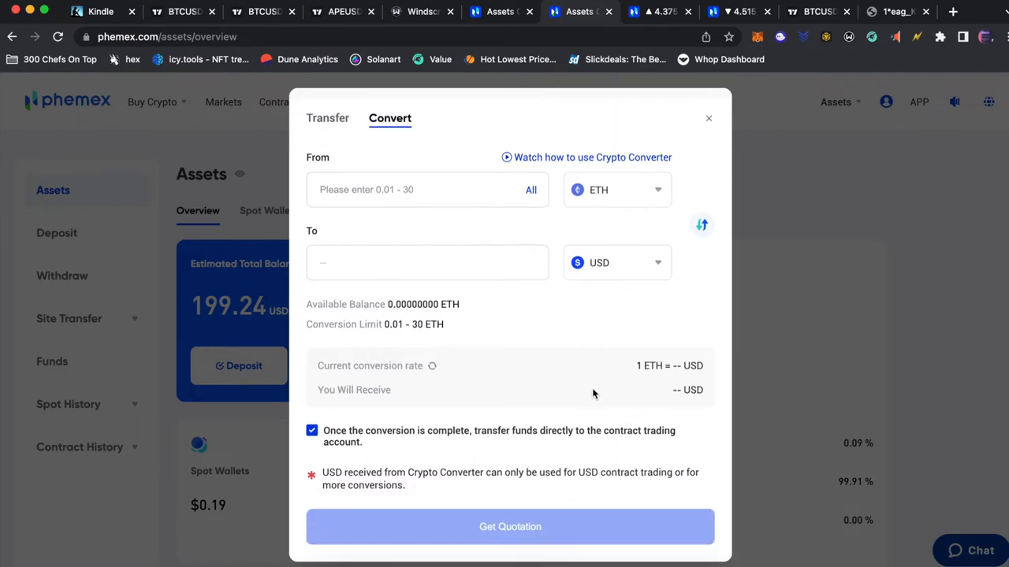
mouse_move(775, 63)
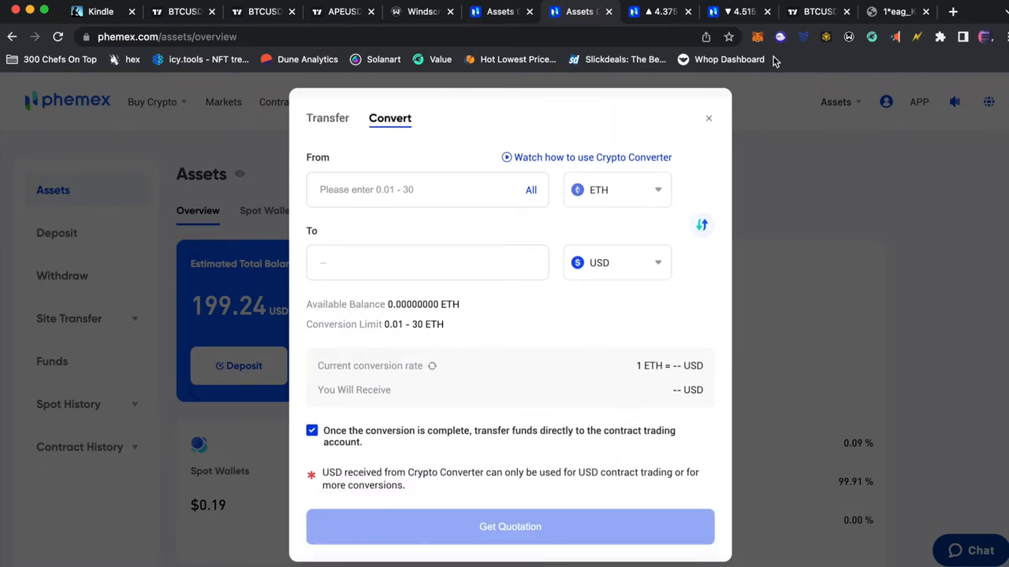
left_click(580, 11)
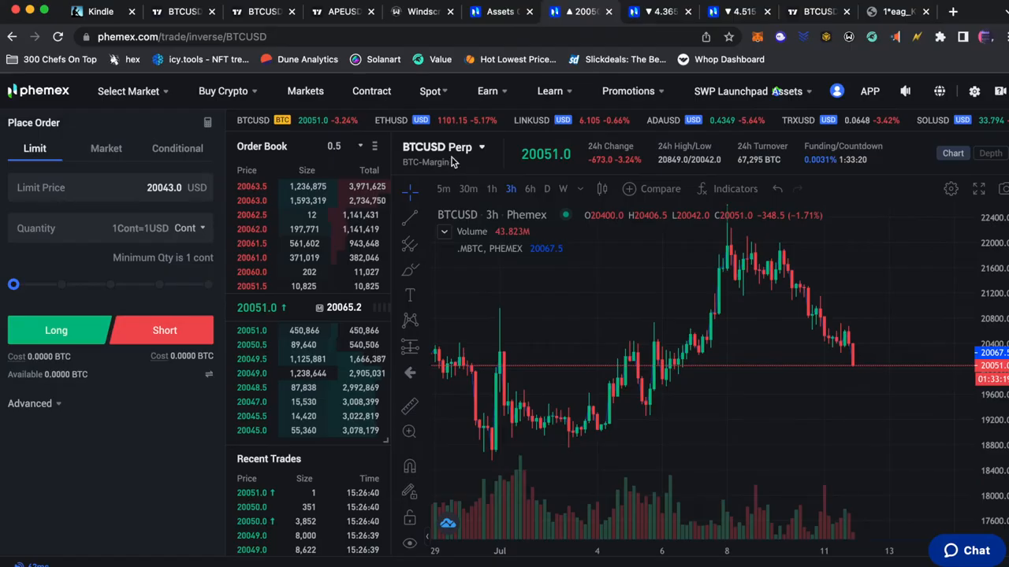
Switch the Phemex market to the APEUSD perpetual by searching 'ape'
left_click(128, 90)
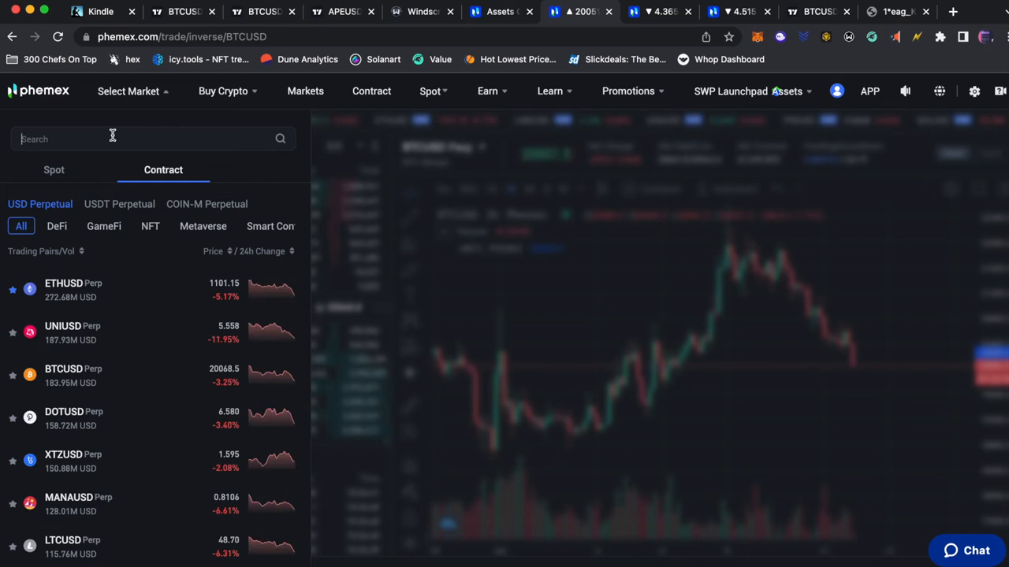
type("ape")
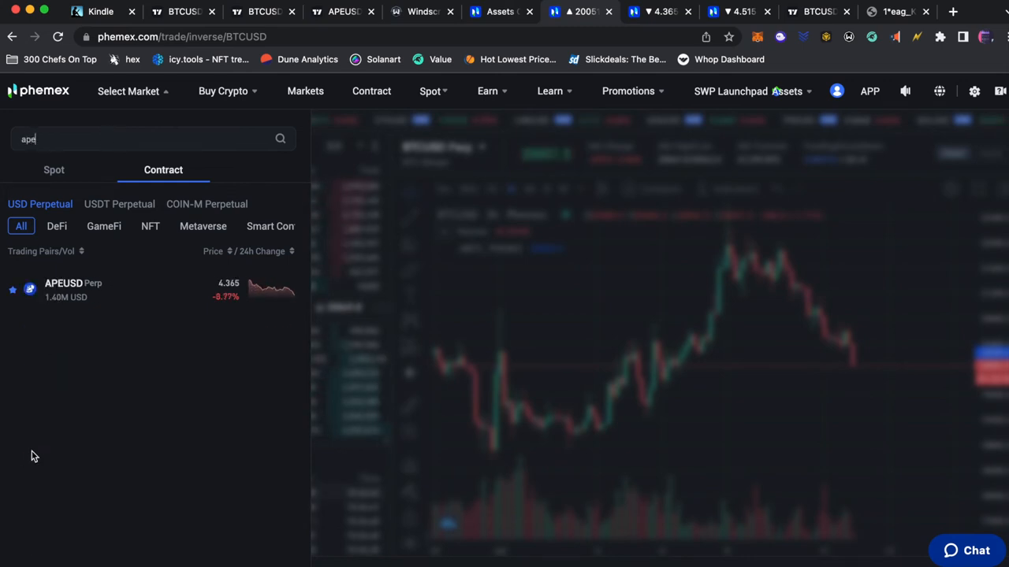
left_click(63, 290)
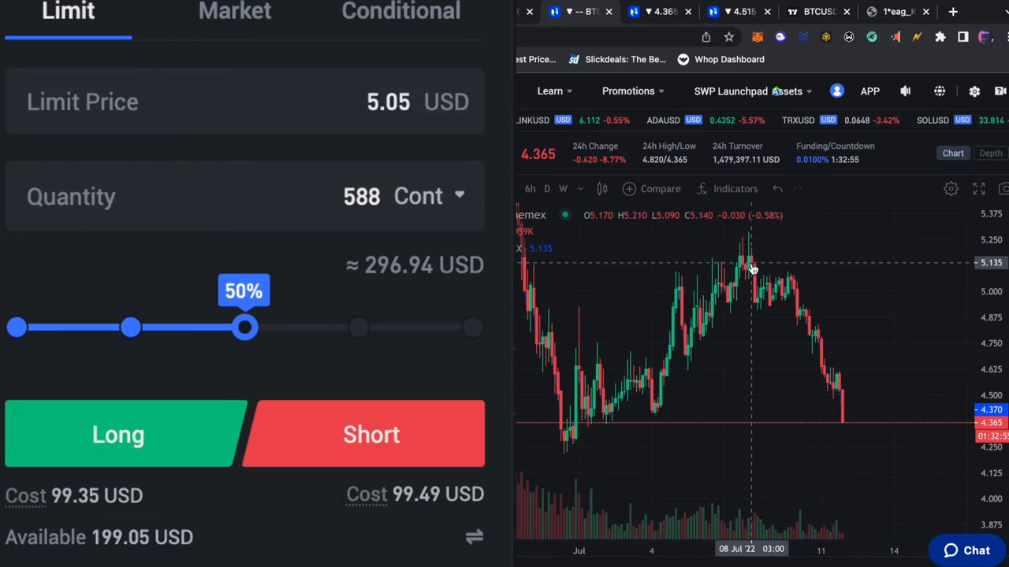
mouse_move(820, 239)
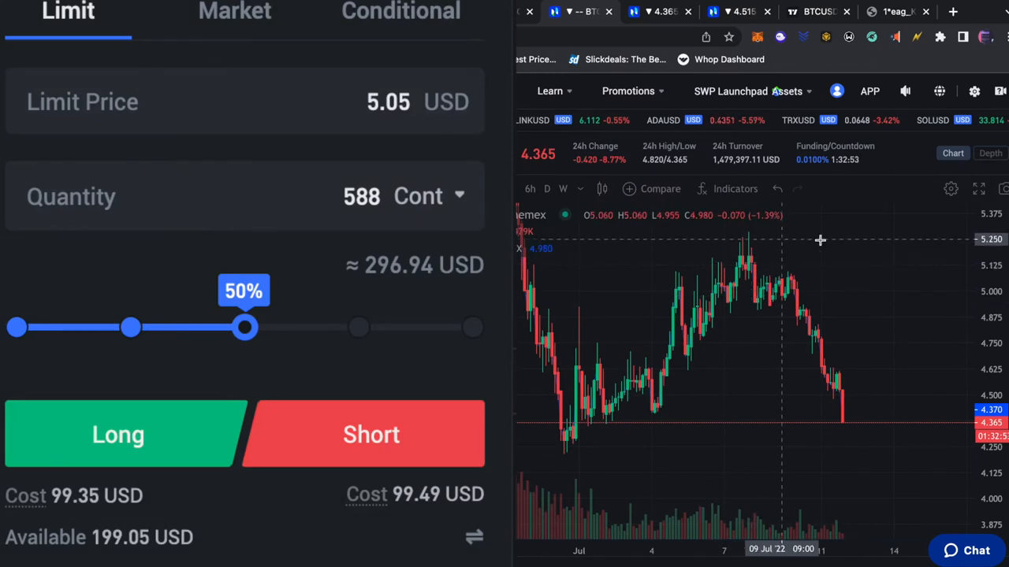
mouse_move(753, 306)
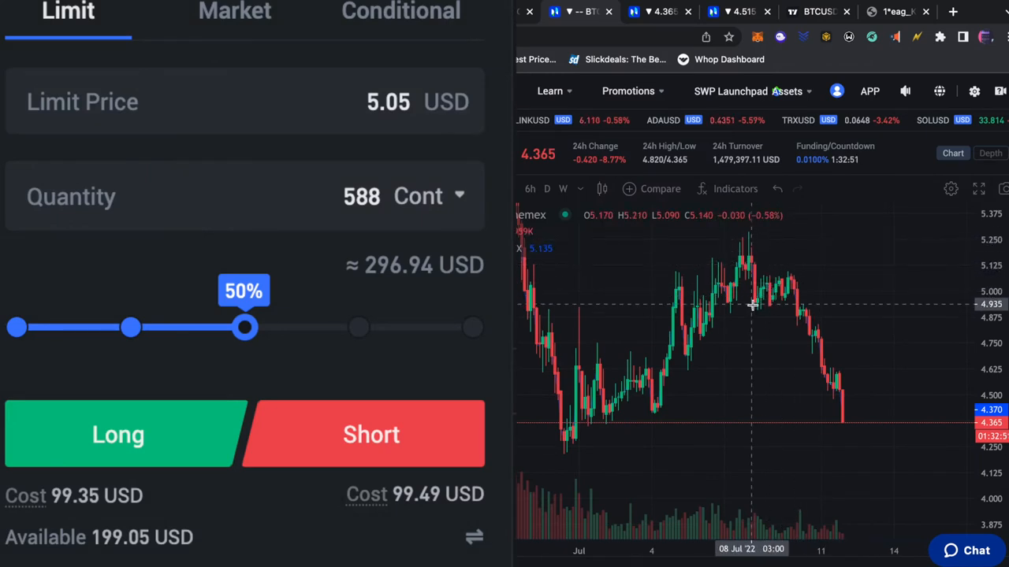
Start a short limit order at 5.05 USD for 588 contracts with 3x leverage
left_click(118, 436)
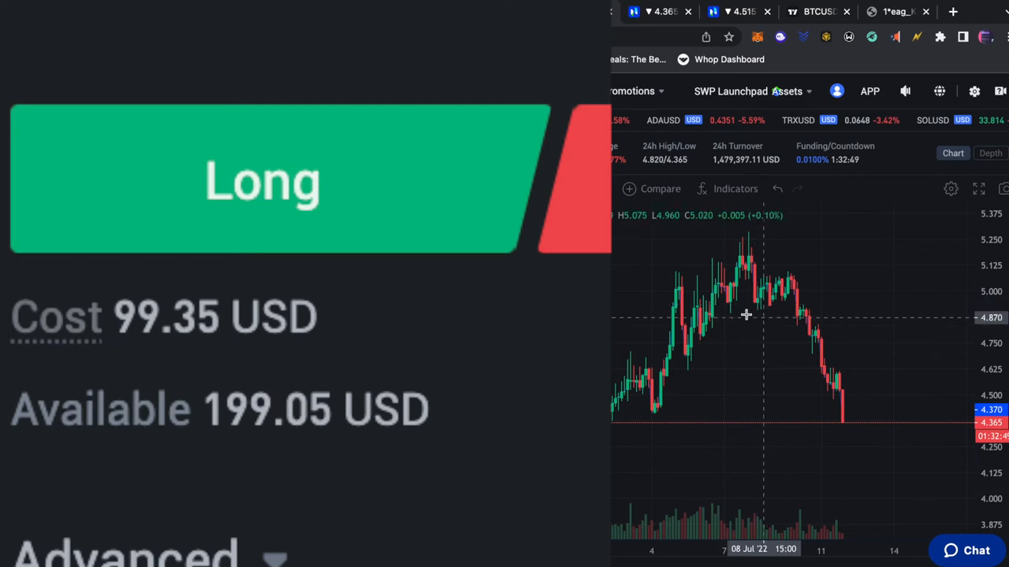
mouse_move(751, 308)
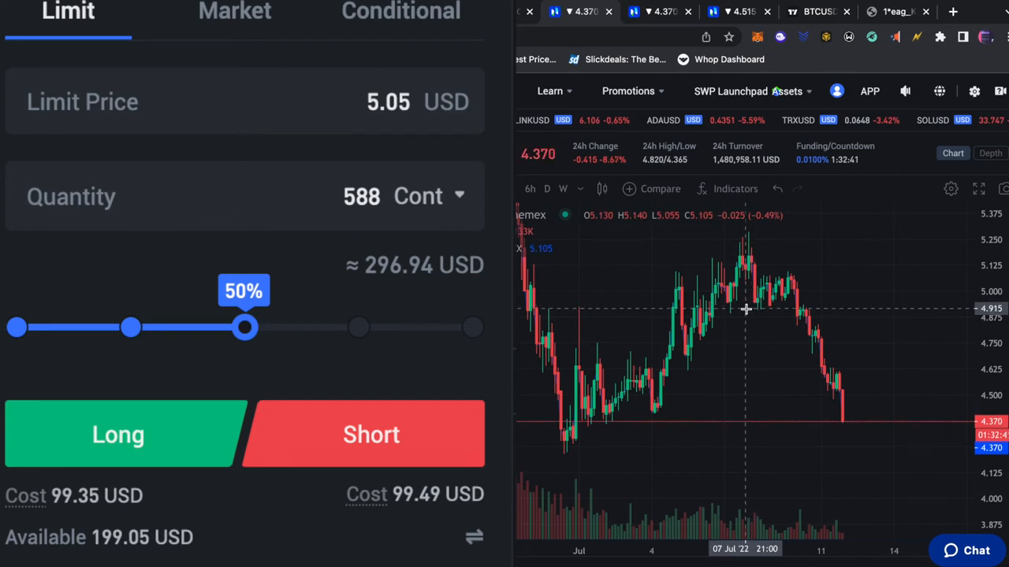
mouse_move(787, 339)
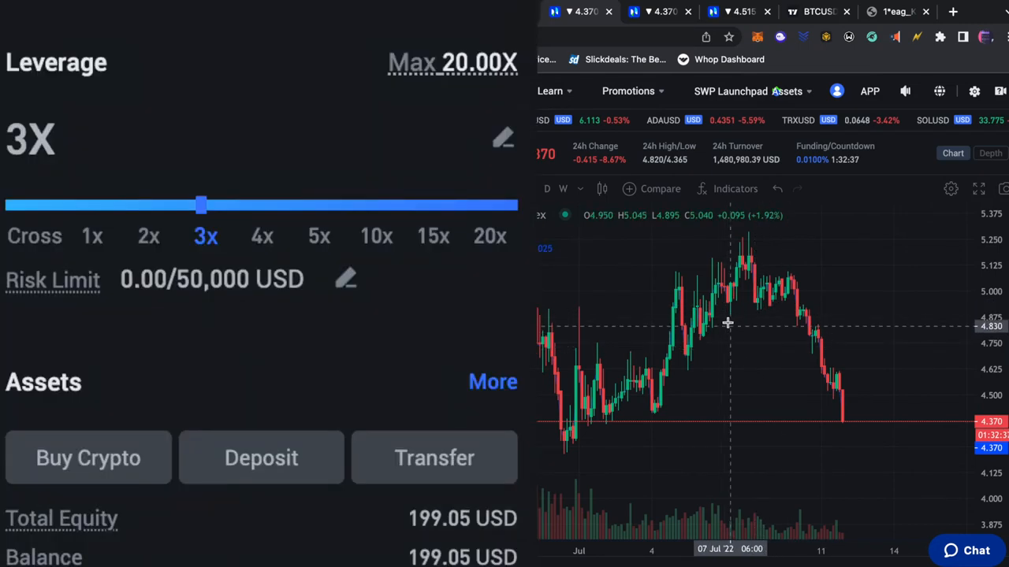
left_click(164, 331)
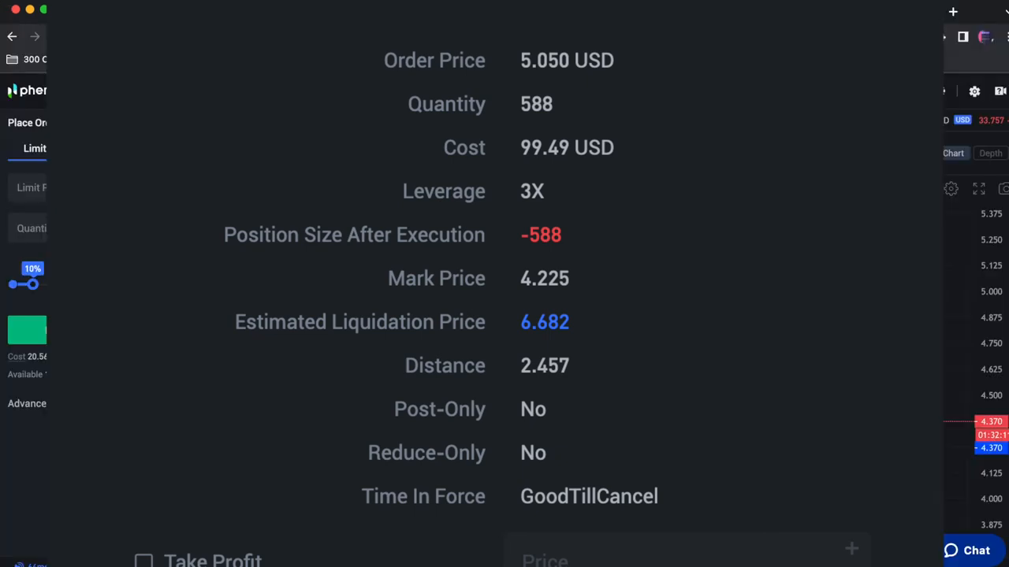
Add a 5.6 USD mark-price stop loss and confirm the APEUSD short order
scroll("down", 3)
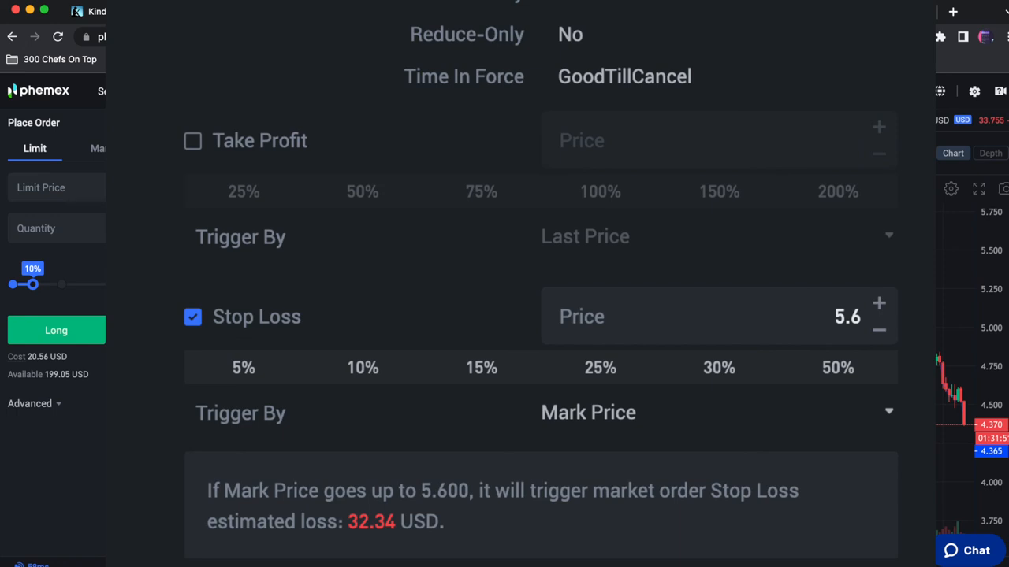
left_click(57, 331)
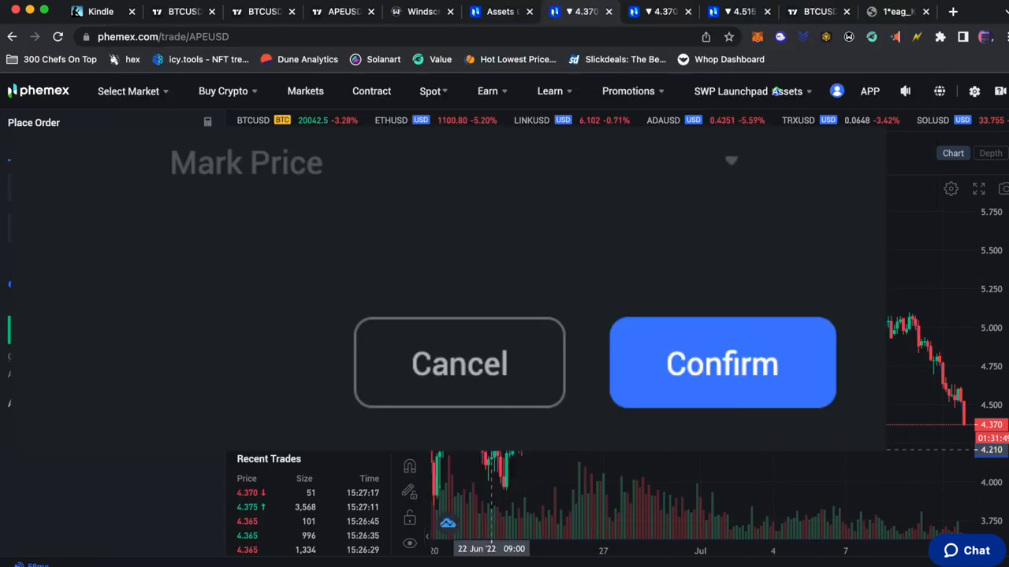
left_click(722, 363)
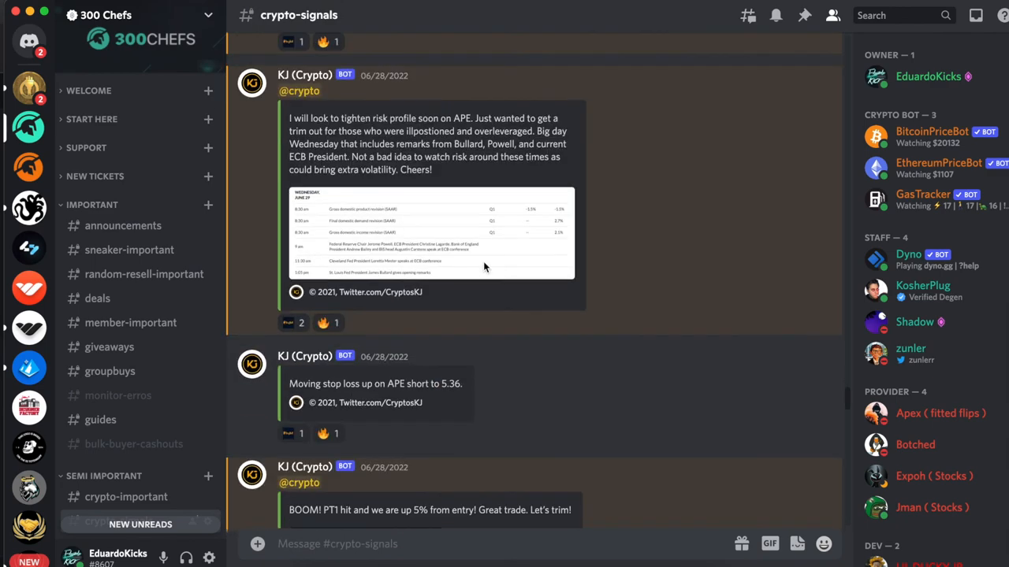
Enlarge the APEUSDT 753.98% short result image in #crypto-signals
scroll("down", 3)
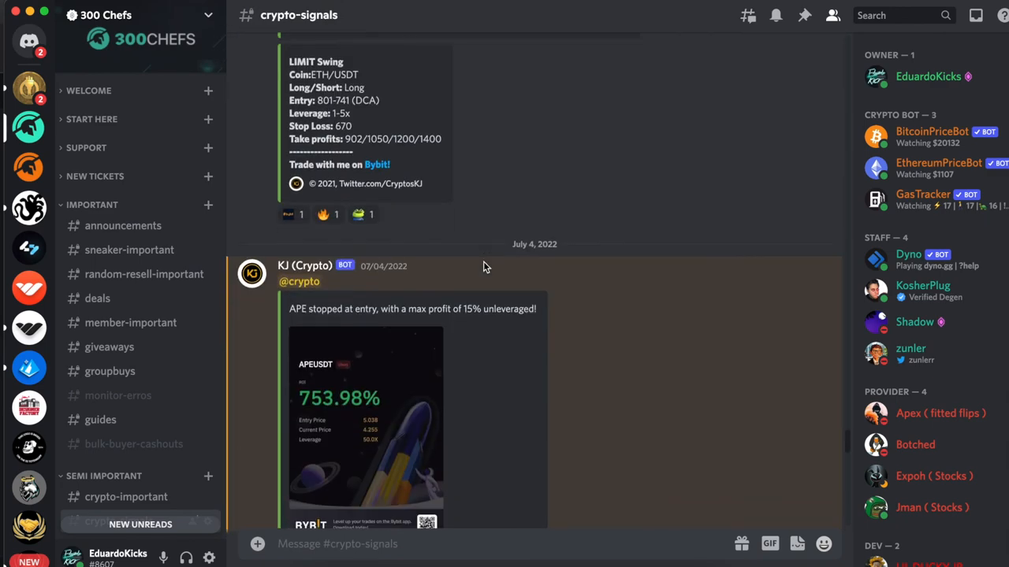
left_click(366, 425)
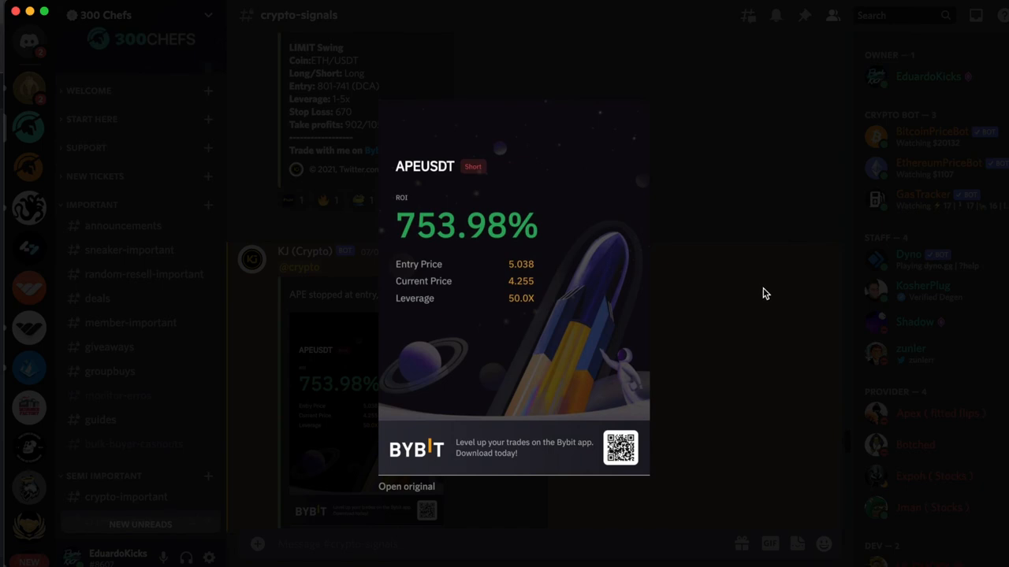
mouse_move(527, 290)
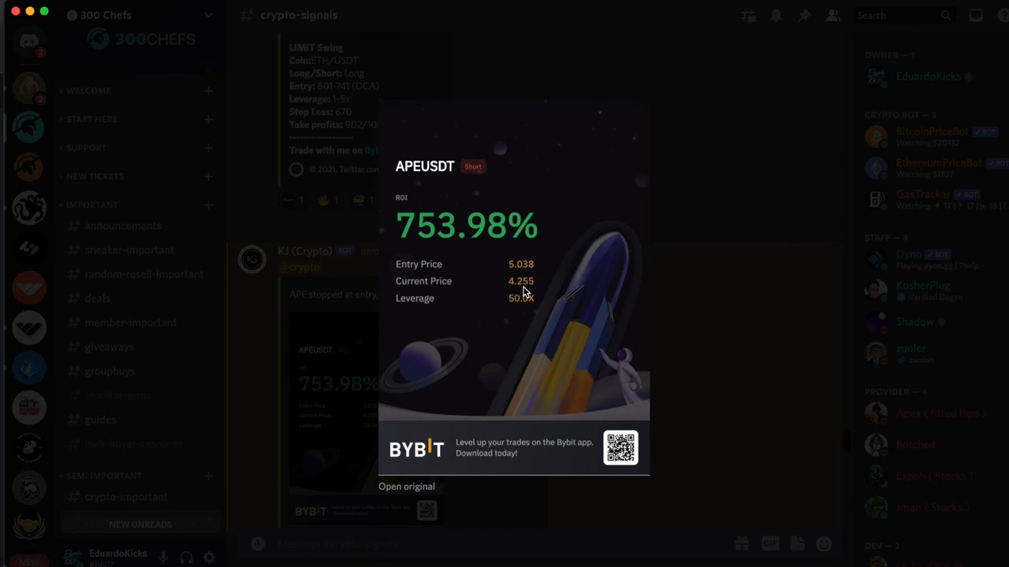